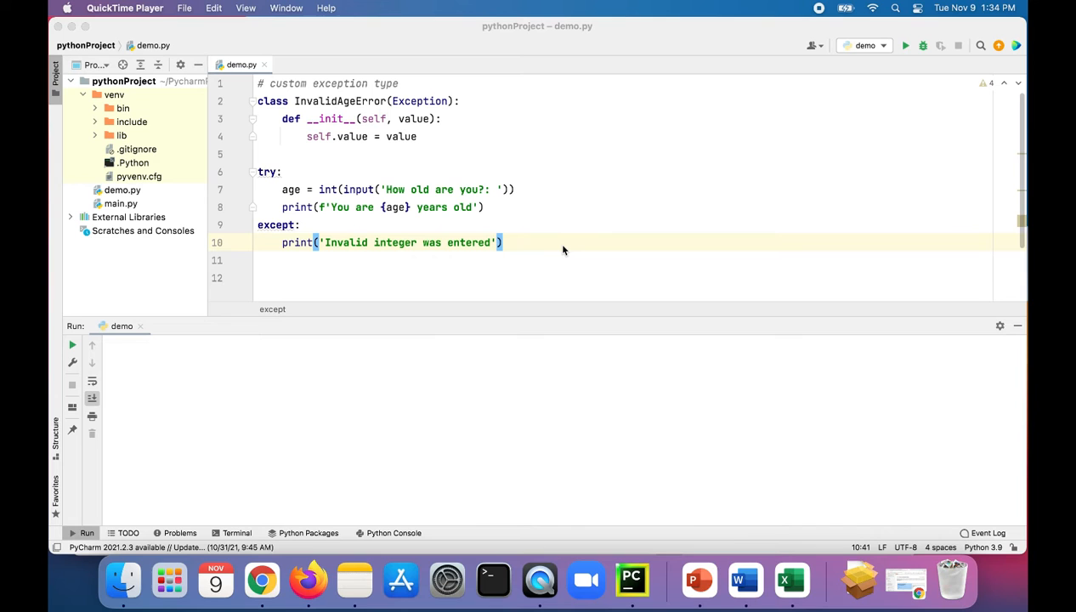
{"action": "mouse_move", "coordinate": [538, 247]}
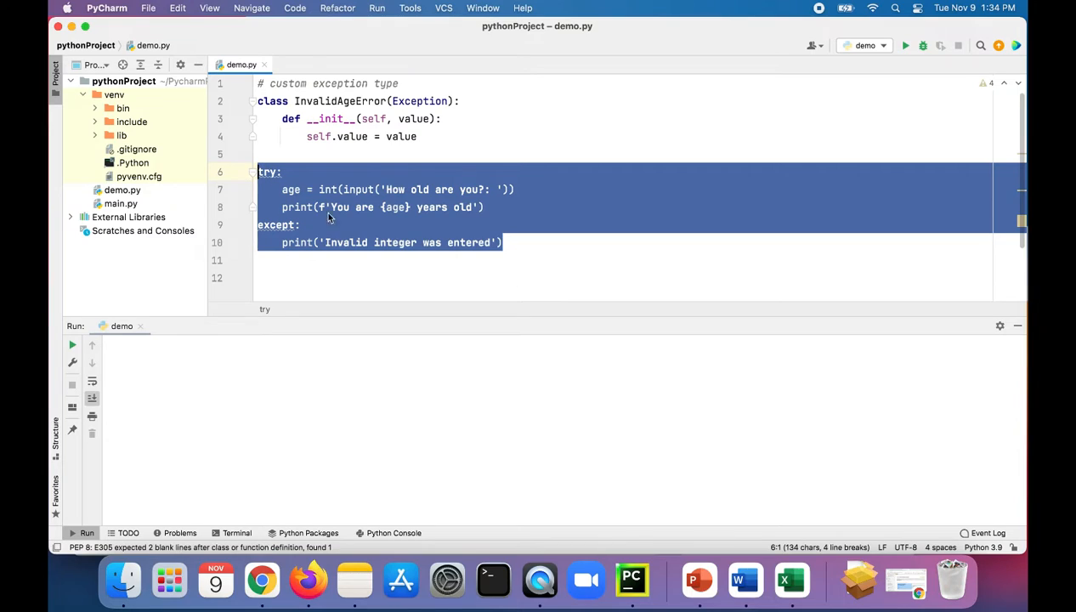
{"action": "mouse_move", "coordinate": [377, 229]}
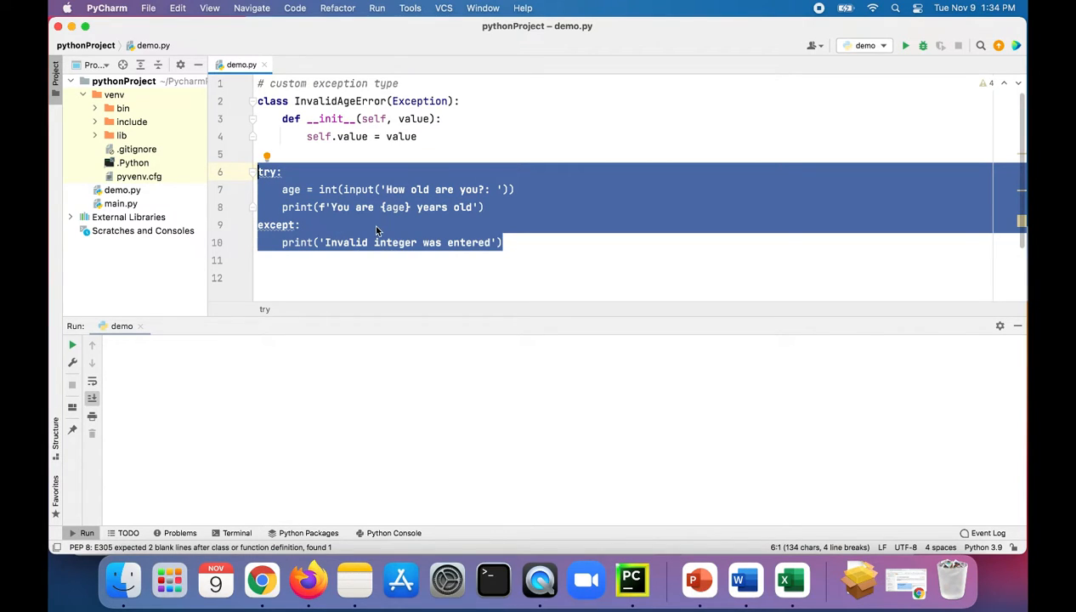
Step: Add an if statement checking whether age is below 0 or at least 120
{"action": "left_click", "coordinate": [503, 242]}
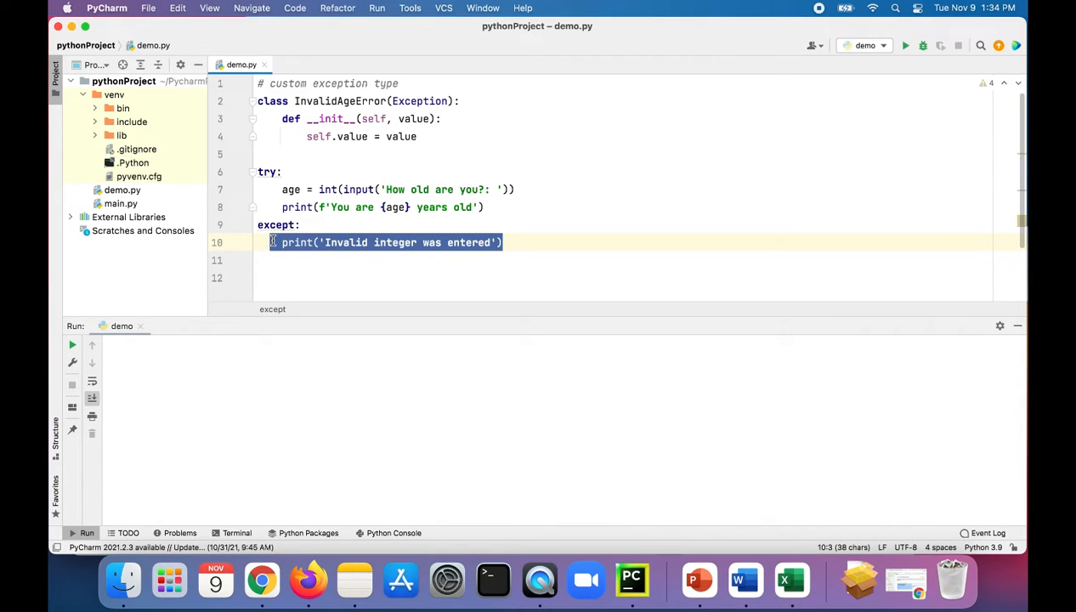
{"action": "mouse_move", "coordinate": [905, 45]}
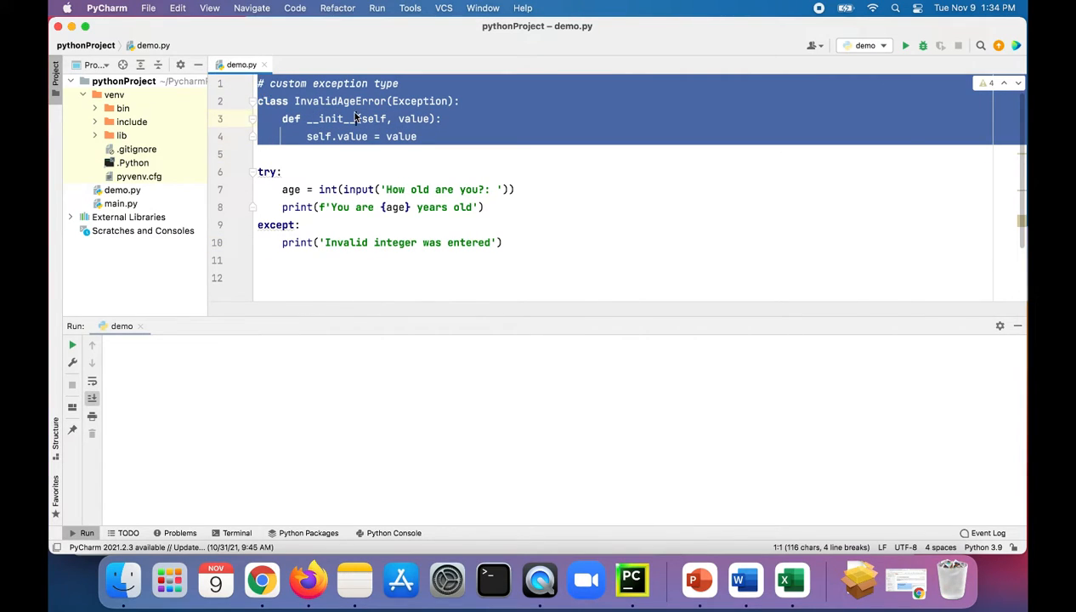
{"action": "double_click", "coordinate": [339, 100]}
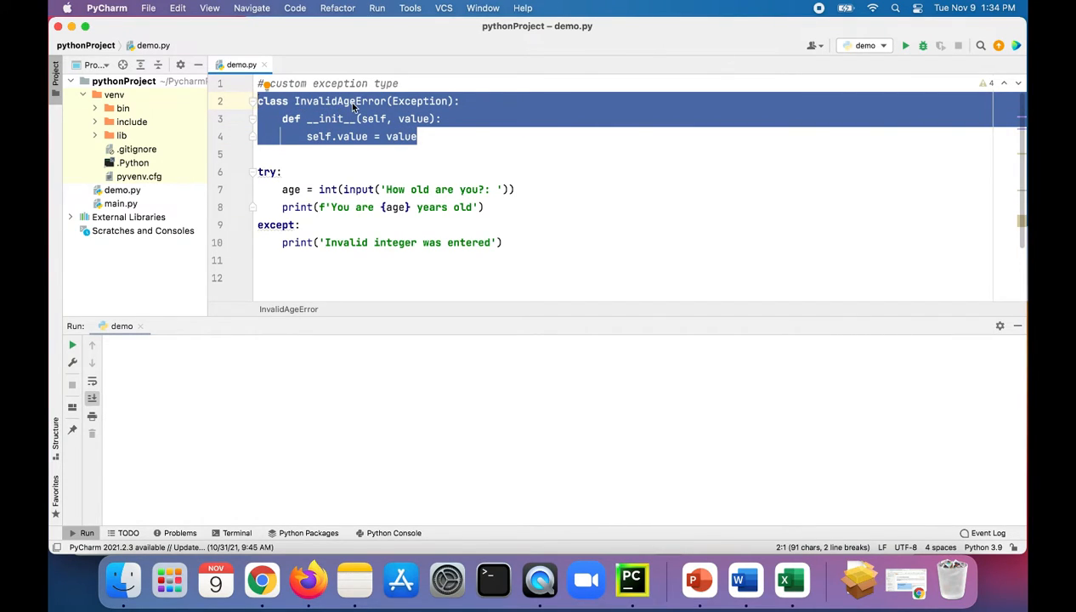
{"action": "left_click", "coordinate": [356, 101]}
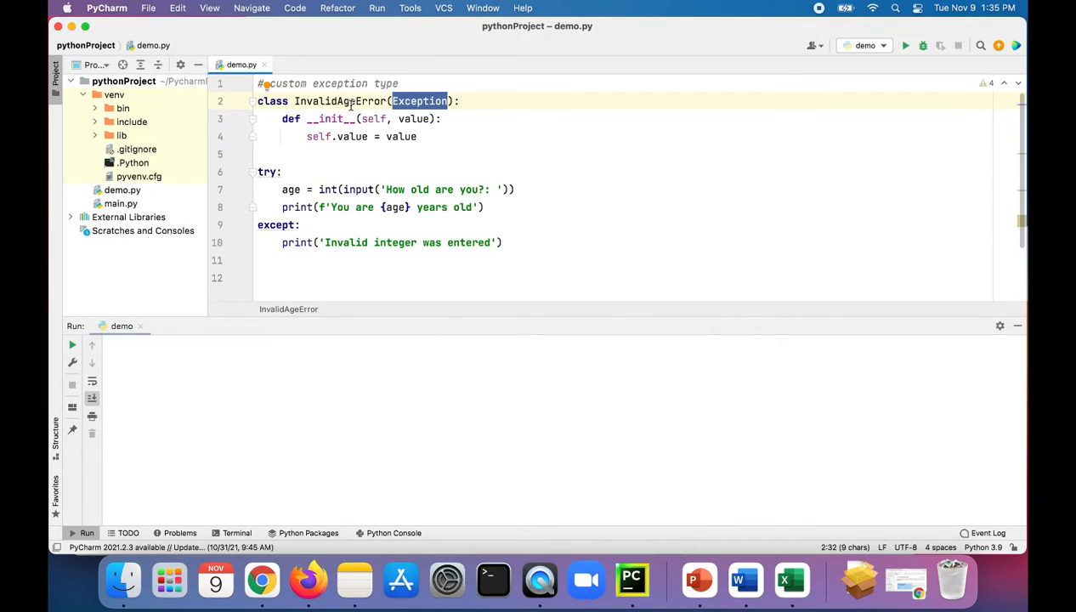
{"action": "mouse_move", "coordinate": [331, 118]}
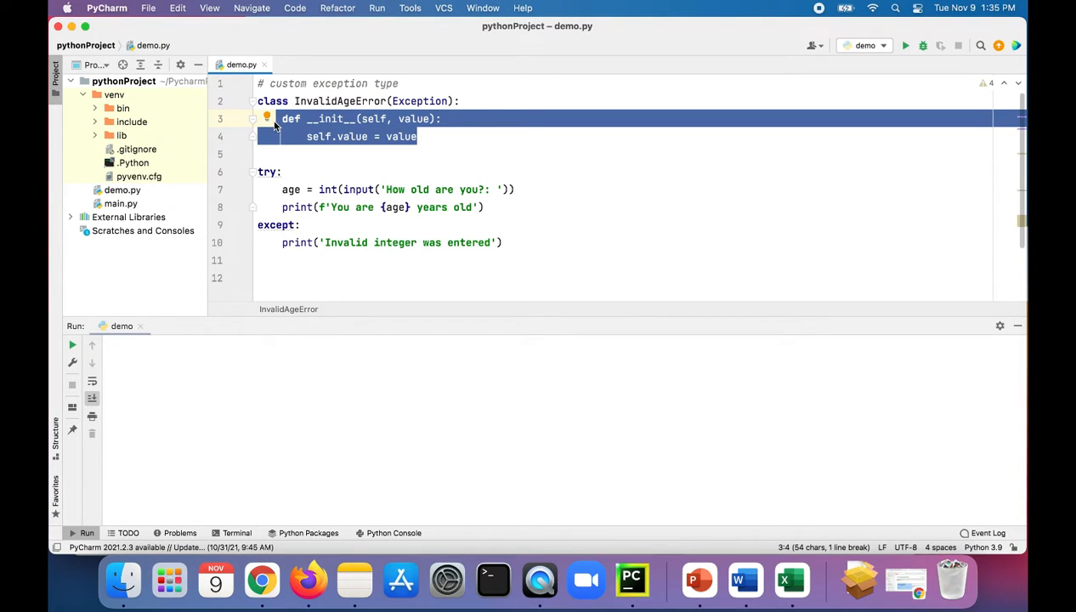
{"action": "mouse_move", "coordinate": [501, 159]}
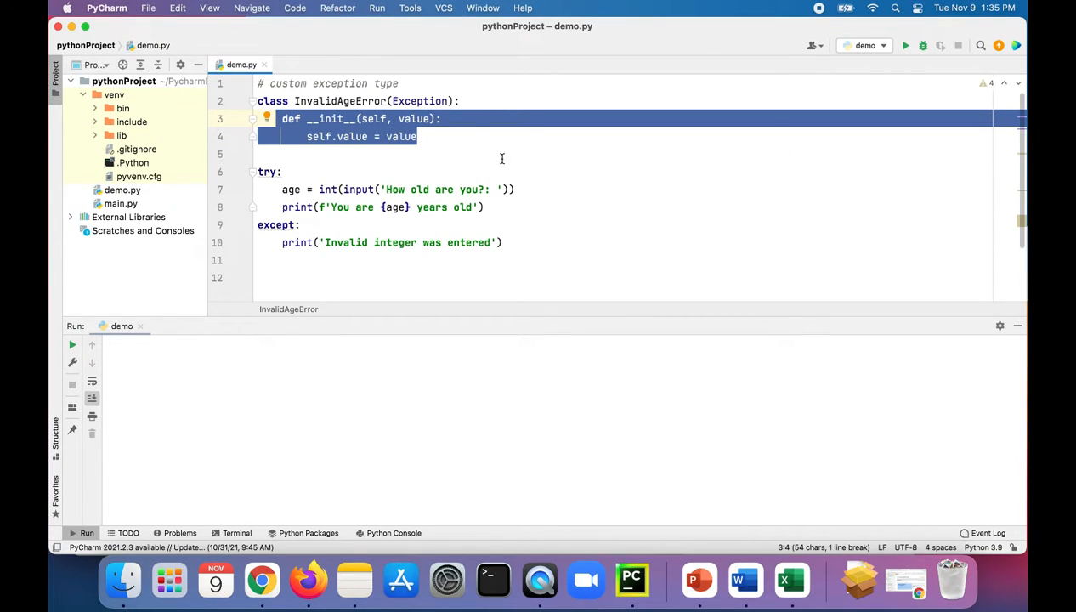
{"action": "mouse_move", "coordinate": [552, 198]}
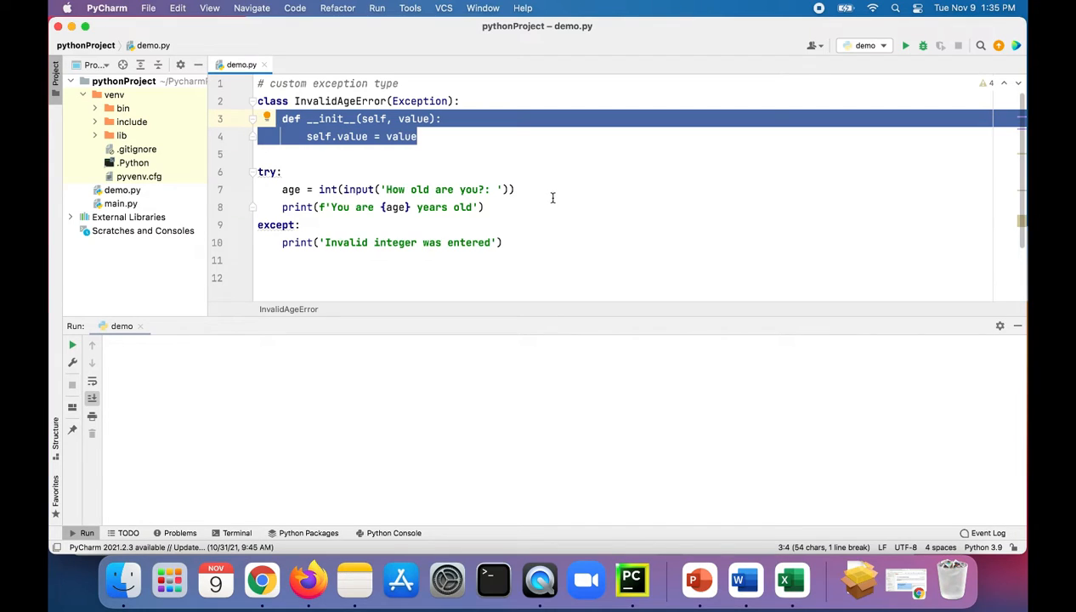
{"action": "mouse_move", "coordinate": [473, 188]}
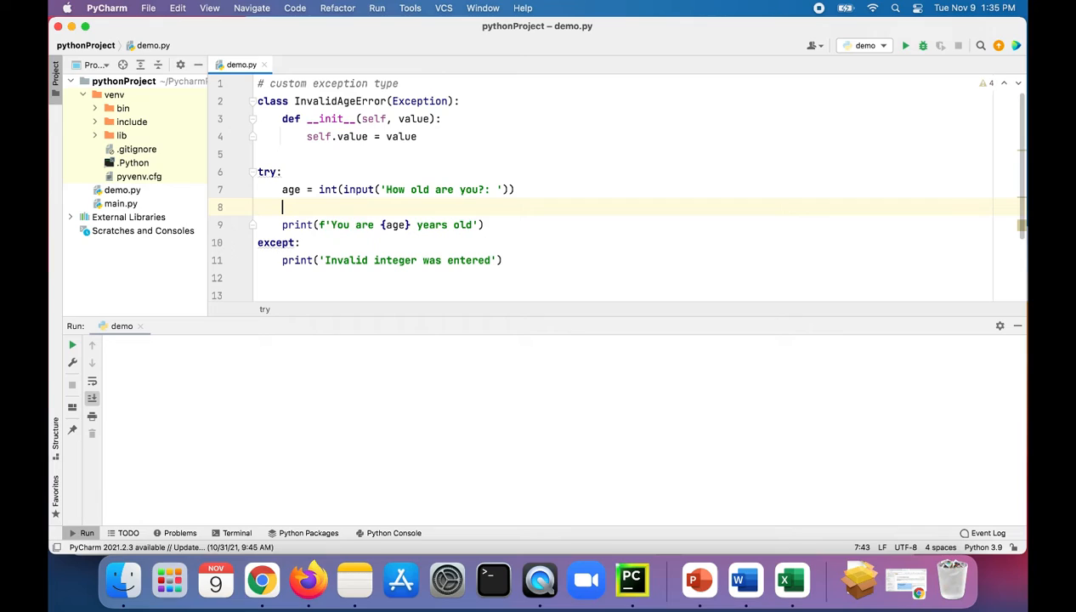
{"action": "type", "text": "if"}
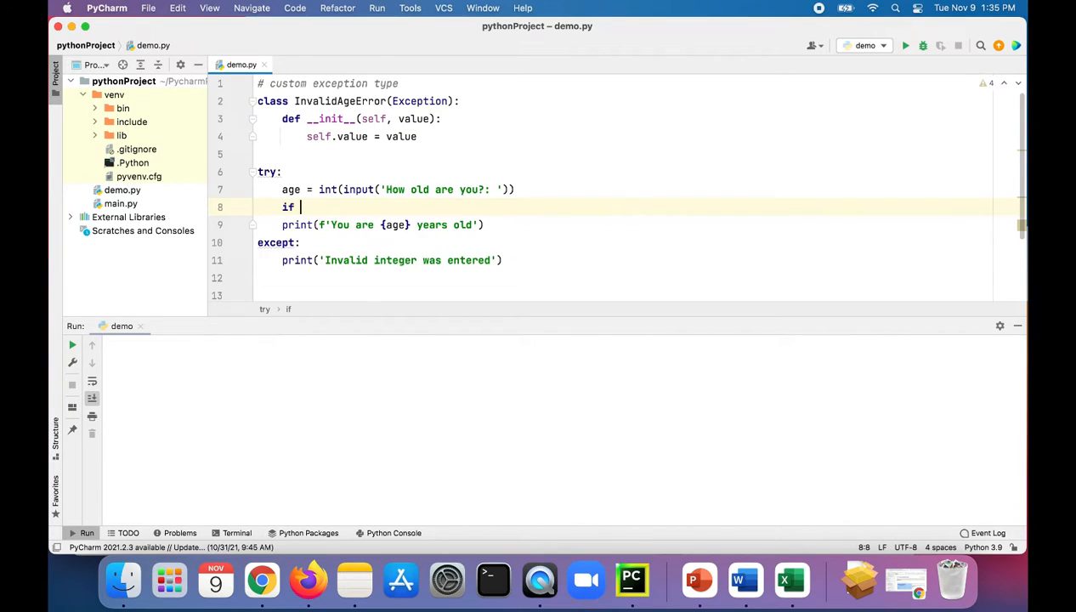
{"action": "type", "text": "age <_0"}
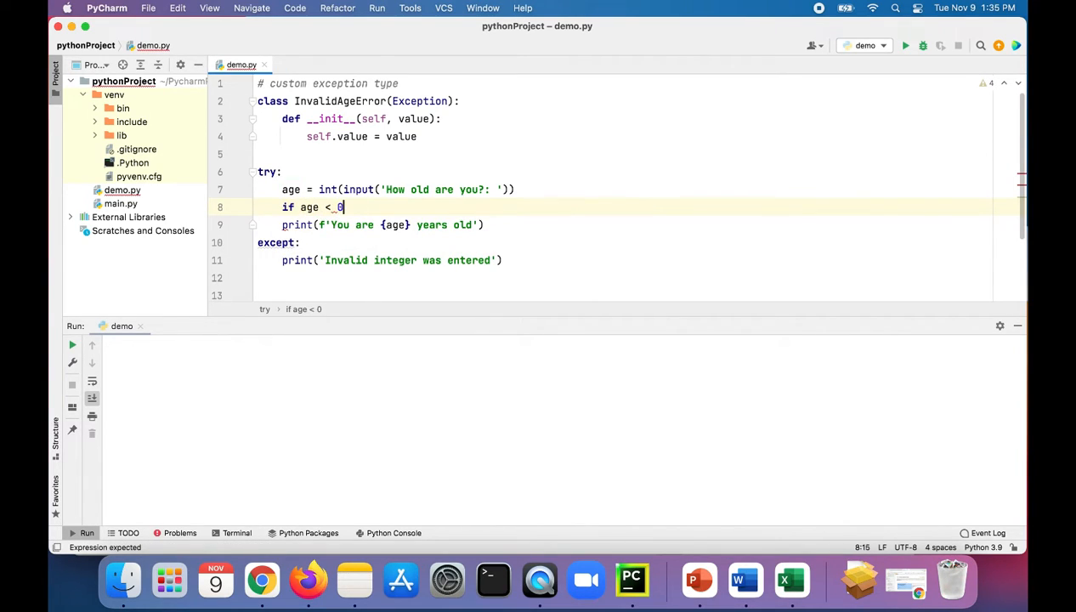
{"action": "type", "text": "or age >="}
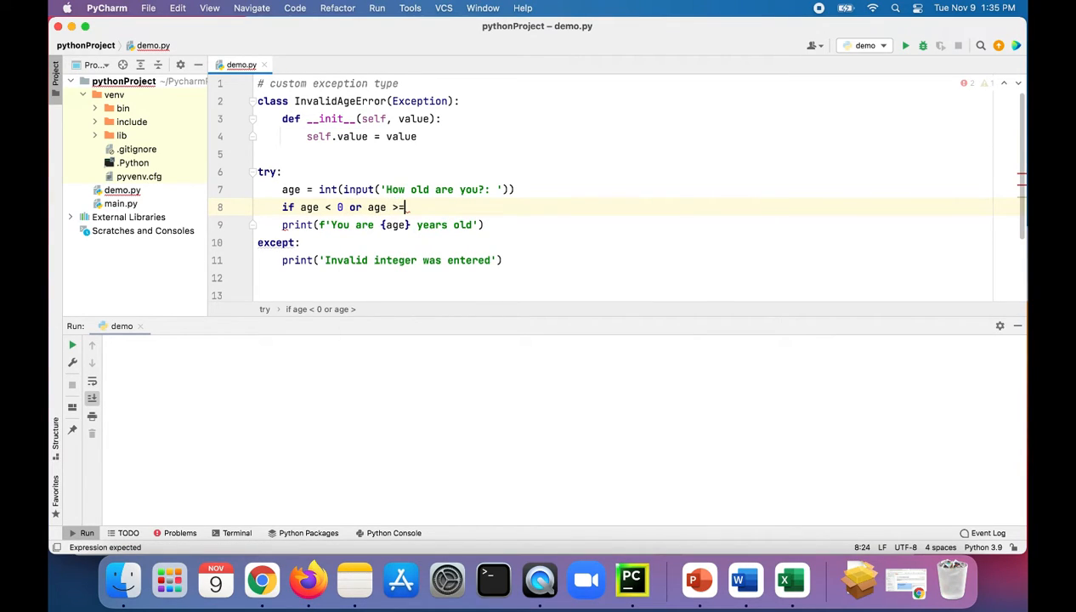
{"action": "type", "text": "120"}
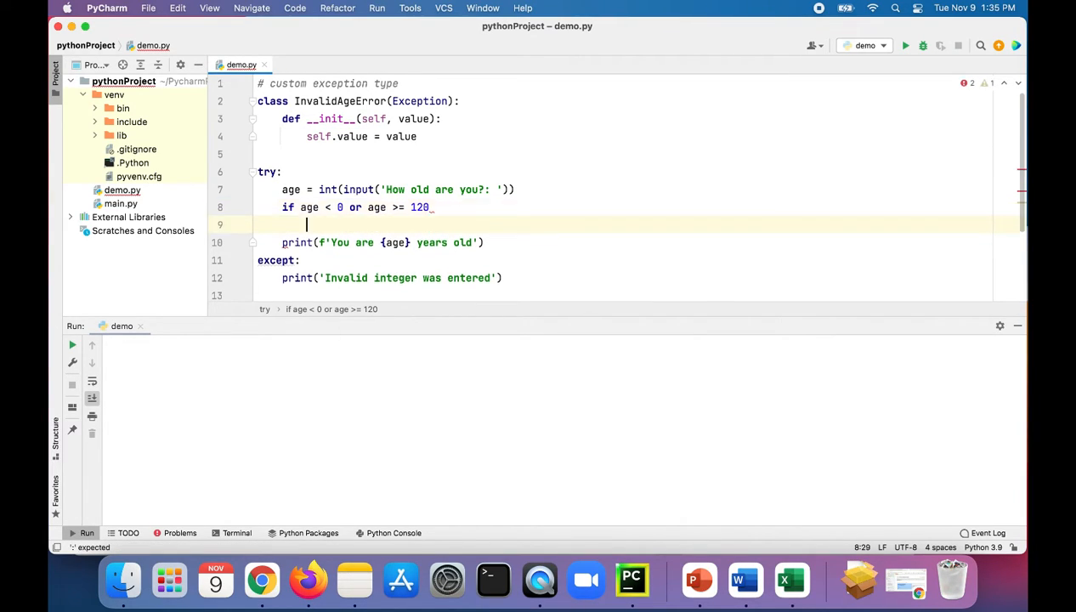
Step: Inside it, raise InvalidAgeError('Sorry, that age doesn not seem valid')
{"action": "type", "text": "raise"}
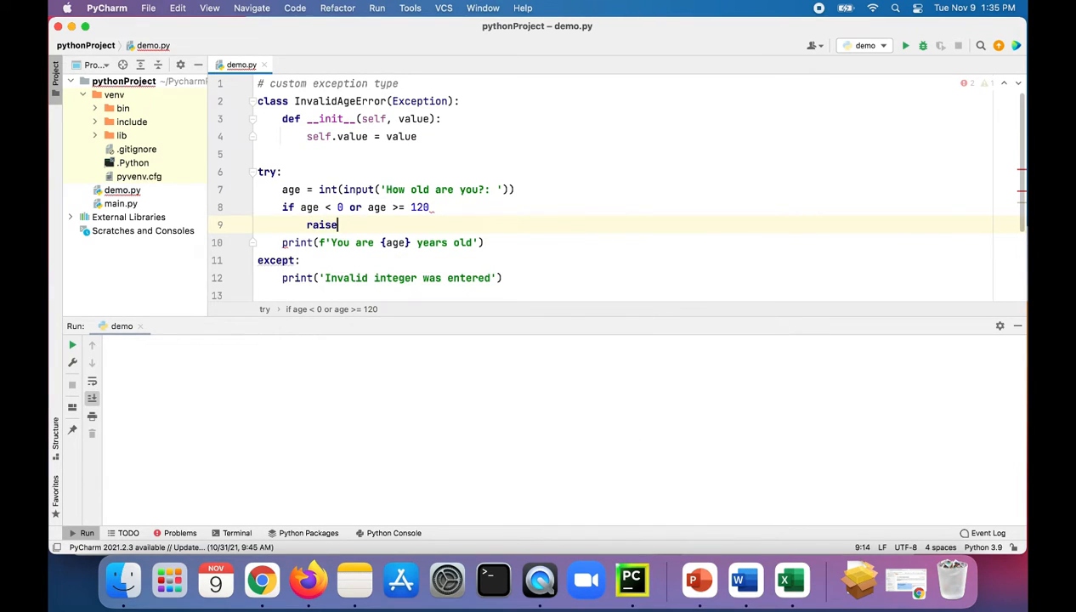
{"action": "type", "text": "InvalidAgeError('"}
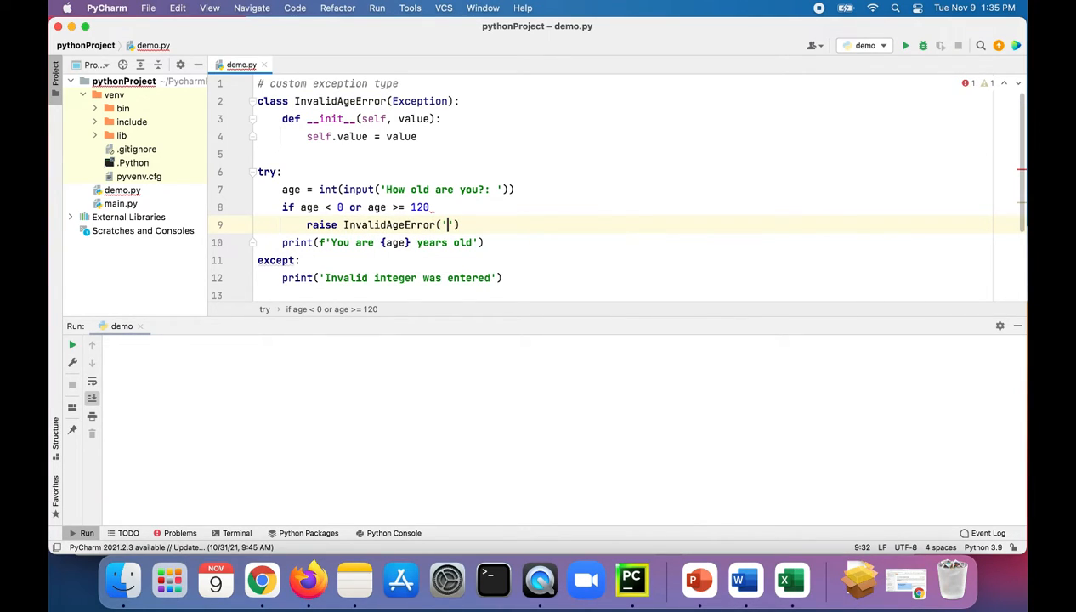
{"action": "type", "text": "Sorry,"}
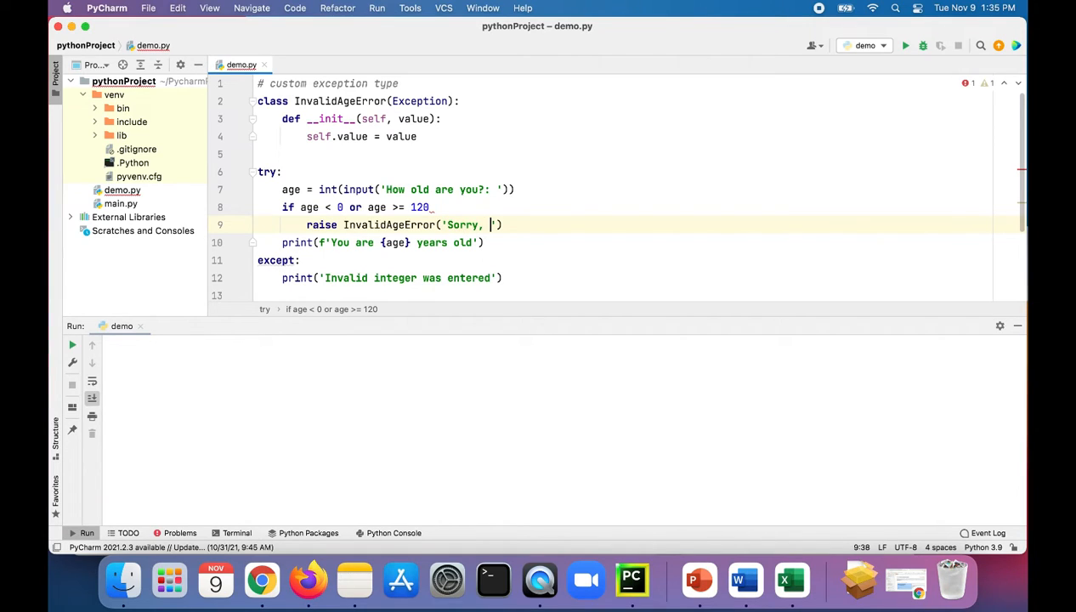
{"action": "type", "text": "that a"}
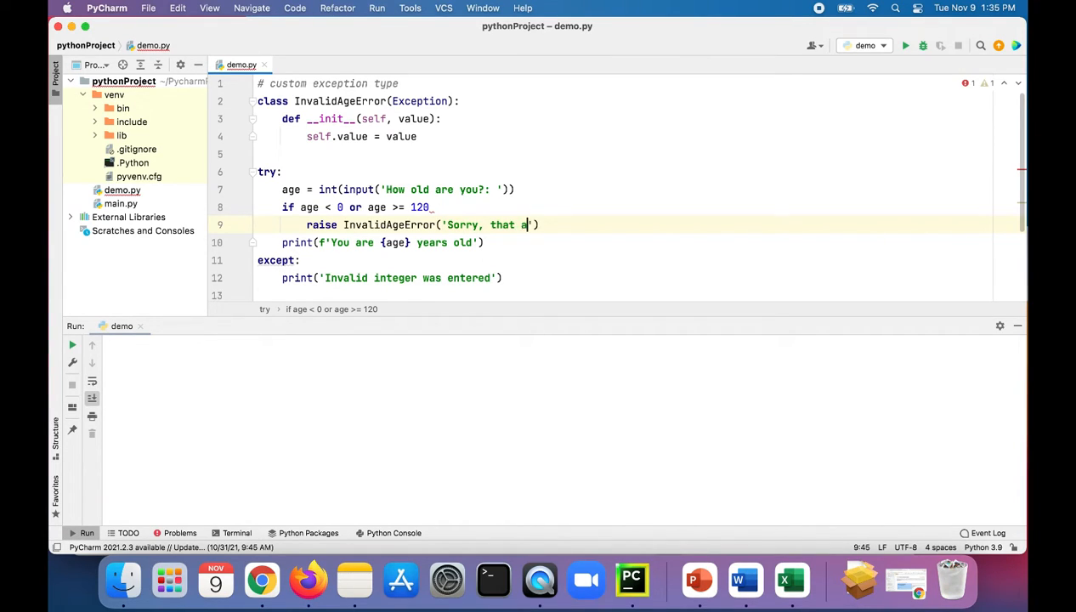
{"action": "type", "text": "ge"}
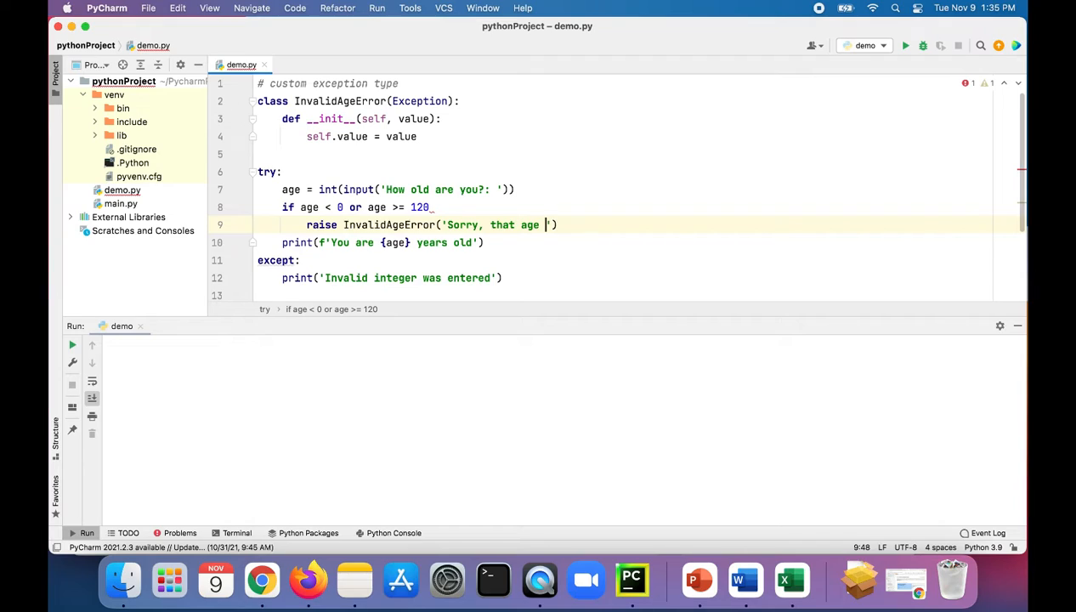
{"action": "type", "text": "doesn not seem valid"}
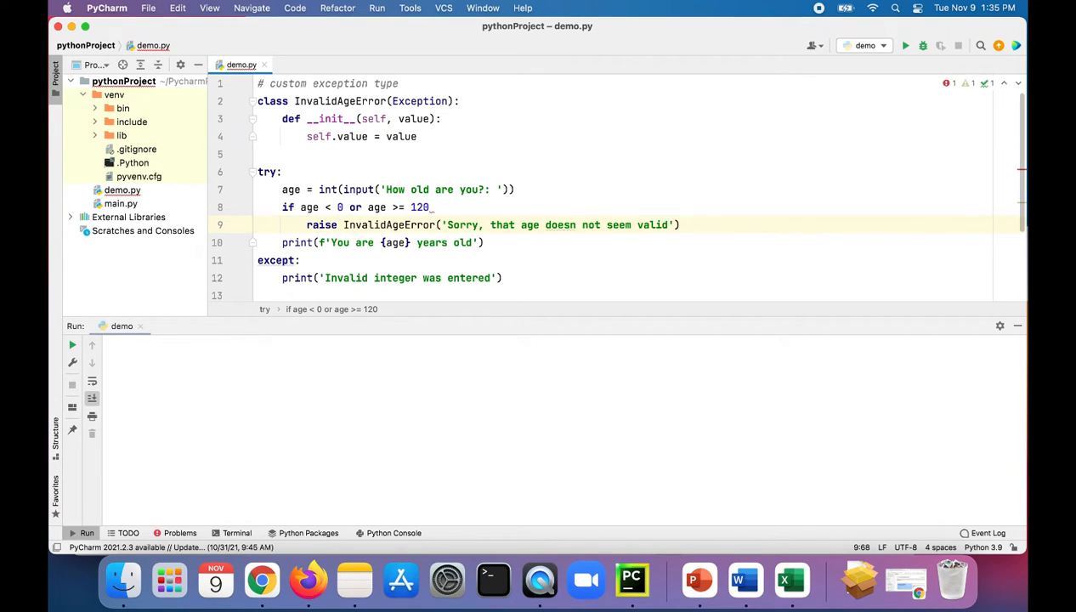
{"action": "type", "text": ":"}
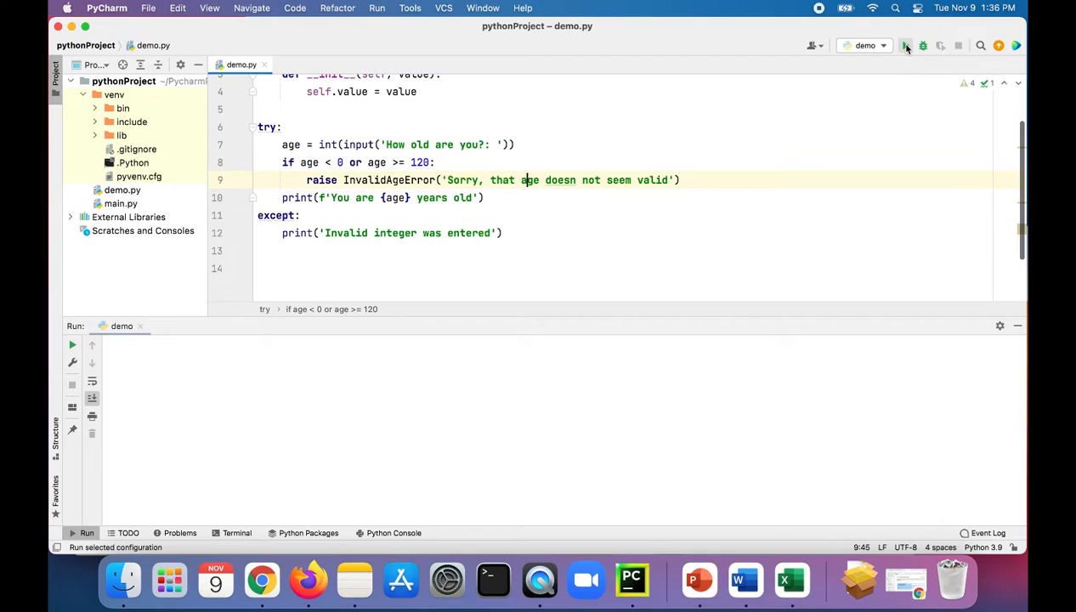
Step: Run demo.py with inputs 'five' and '-9'; both print 'Invalid integer was entered'
{"action": "left_click", "coordinate": [905, 45]}
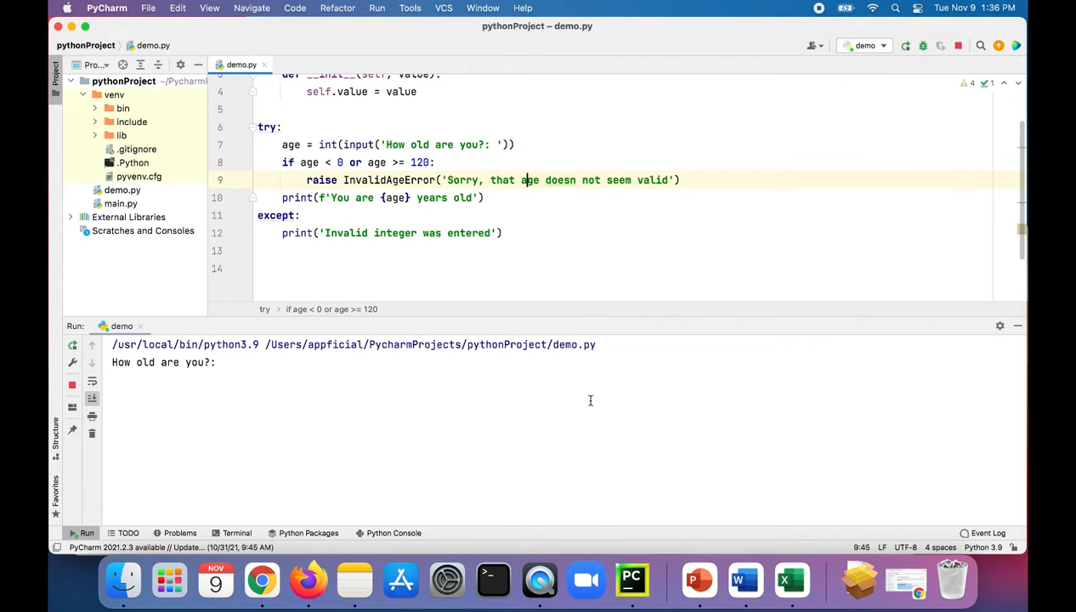
{"action": "type", "text": "5"}
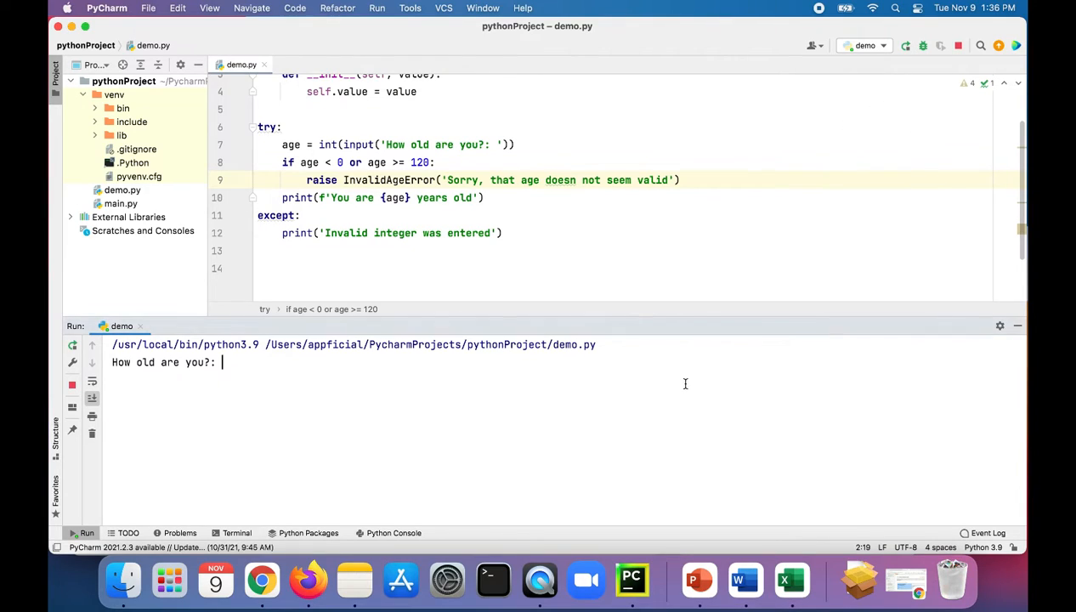
{"action": "type", "text": "five"}
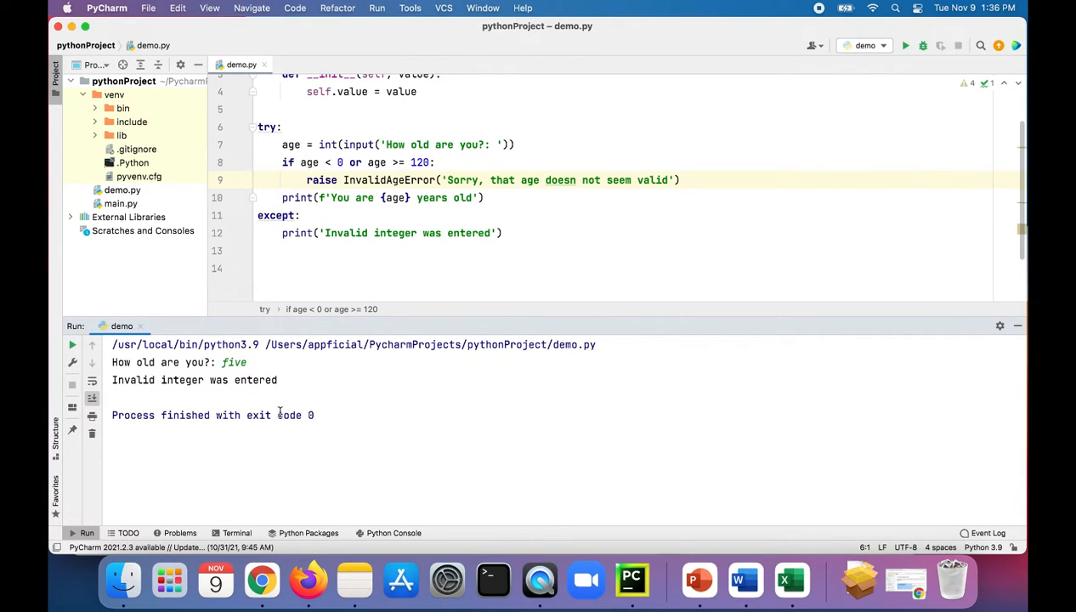
{"action": "left_click", "coordinate": [905, 46]}
{"action": "type", "text": "-9"}
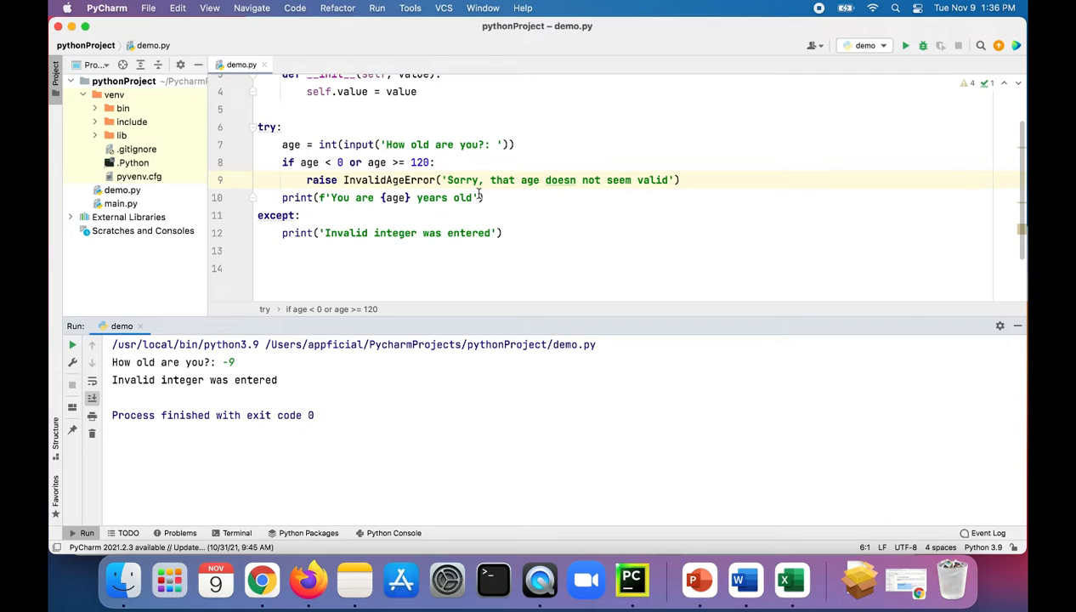
{"action": "double_click", "coordinate": [389, 180]}
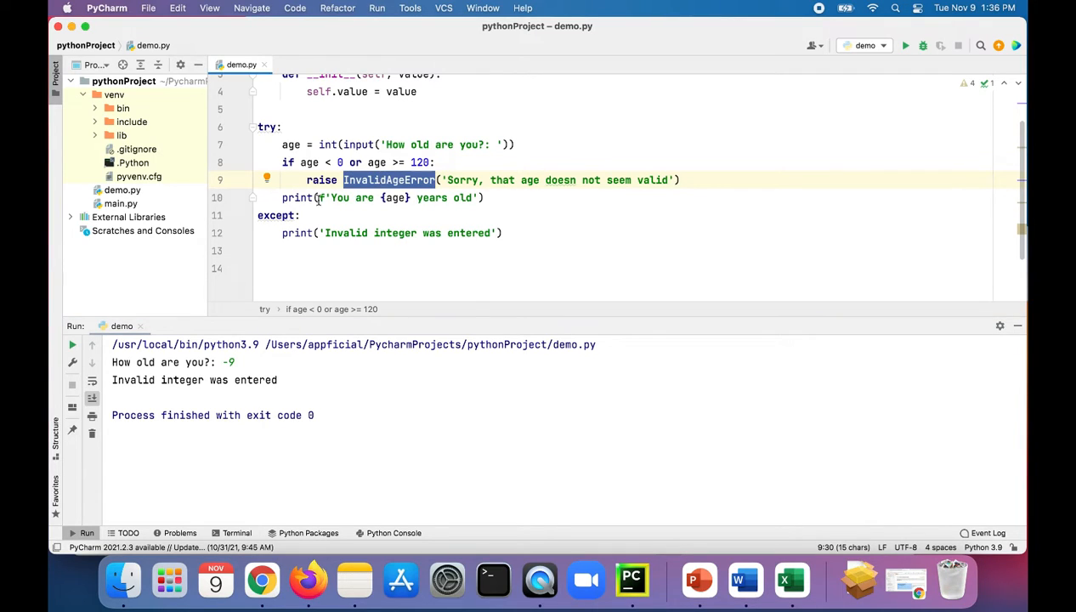
Step: Narrow the bare except to 'except ValueError:'
{"action": "left_click", "coordinate": [303, 215]}
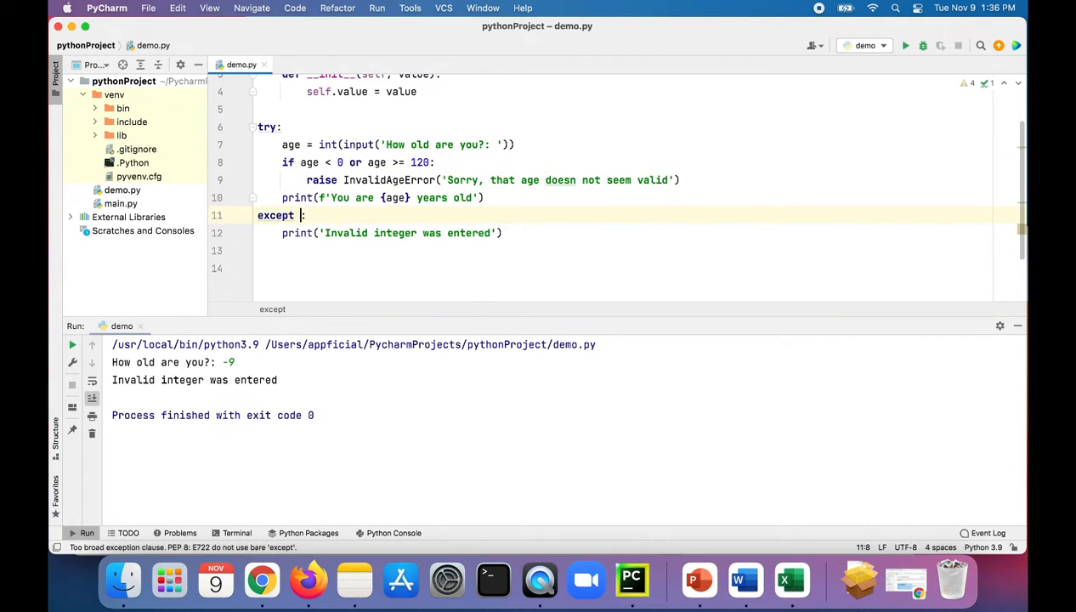
{"action": "type", "text": "V"}
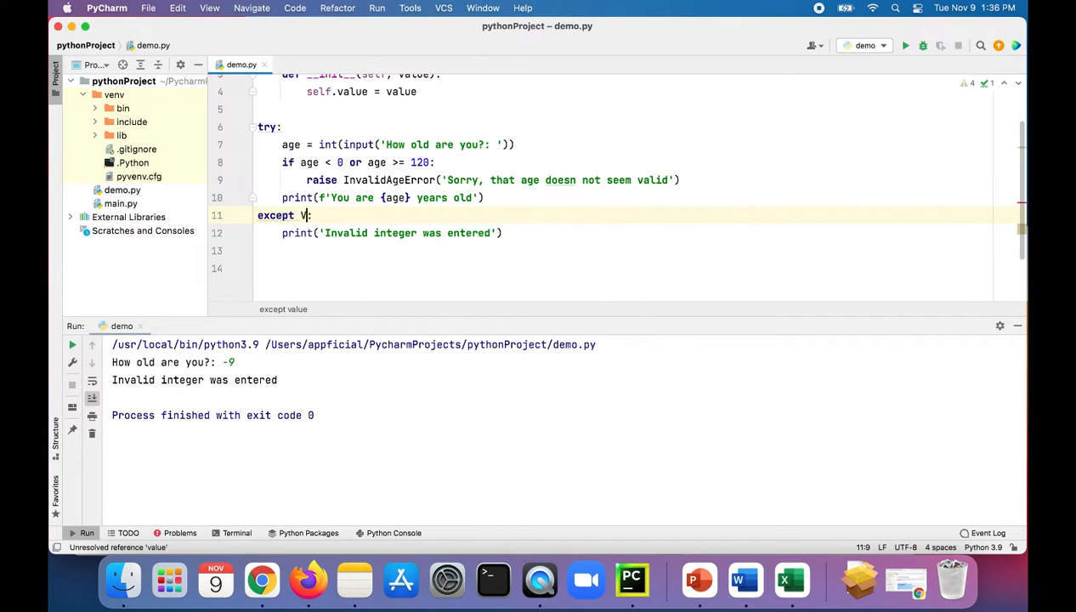
{"action": "type", "text": "alueError"}
{"action": "left_click", "coordinate": [622, 250]}
{"action": "type", "text": "\\"}
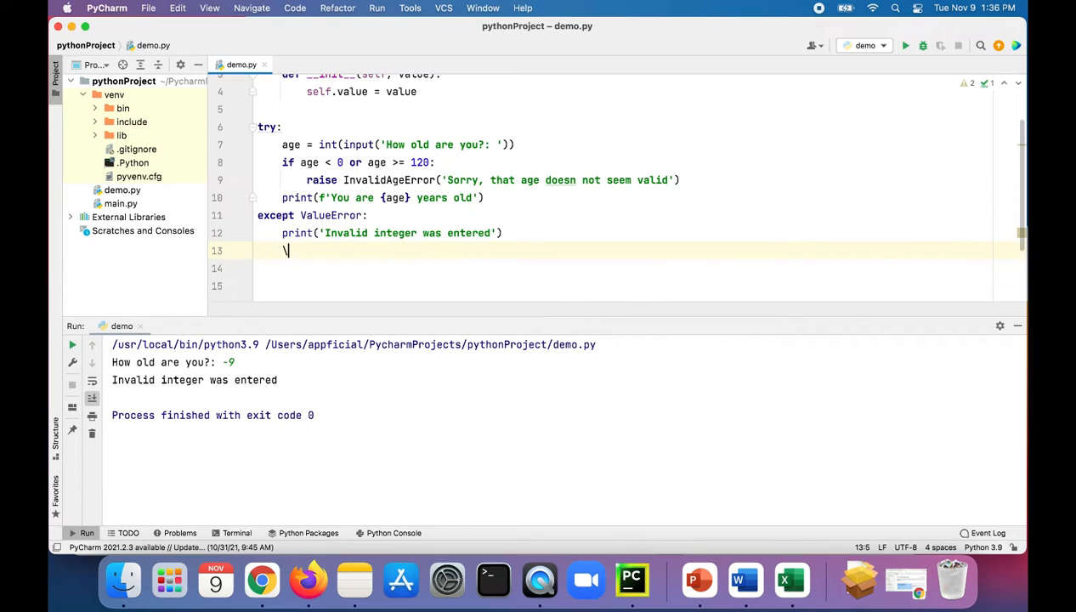
Step: Add an 'except InvalidAgeError as iae:' handler that prints iae
{"action": "key", "text": "backspace"}
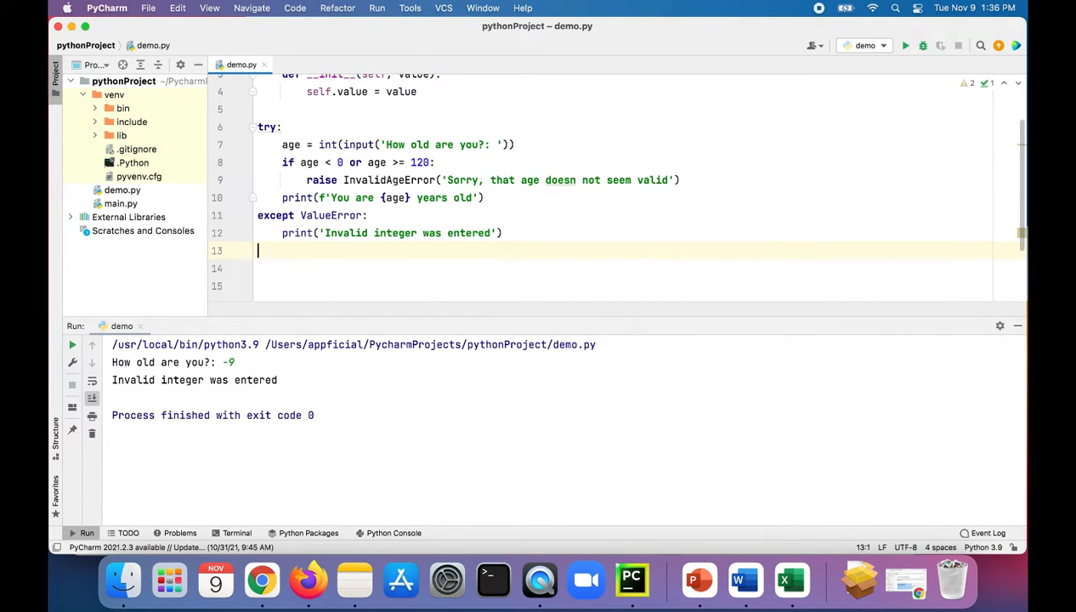
{"action": "type", "text": "except"}
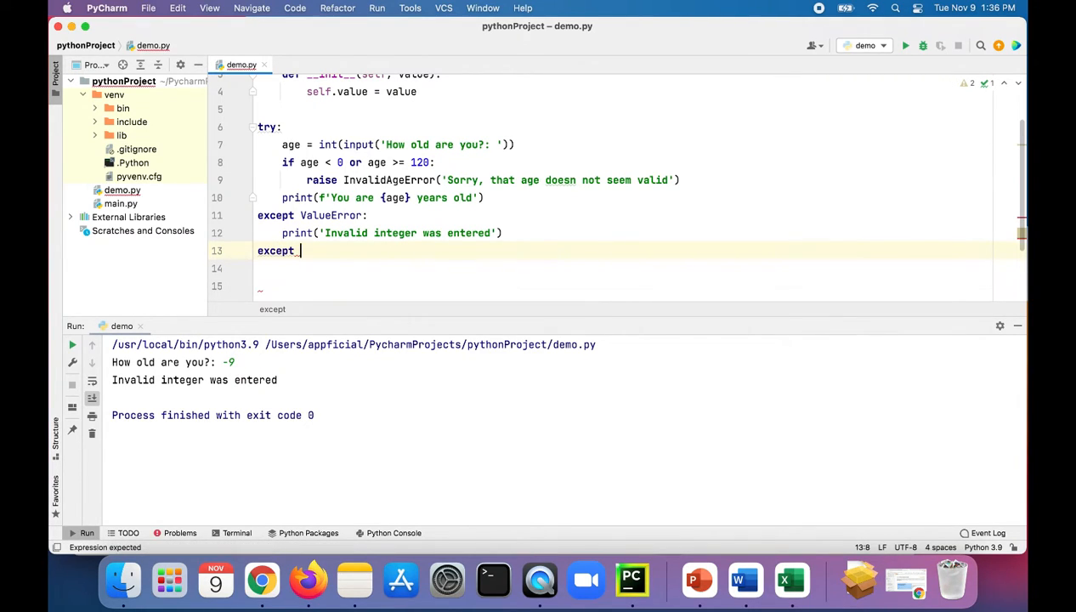
{"action": "type", "text": "InvalidAge"}
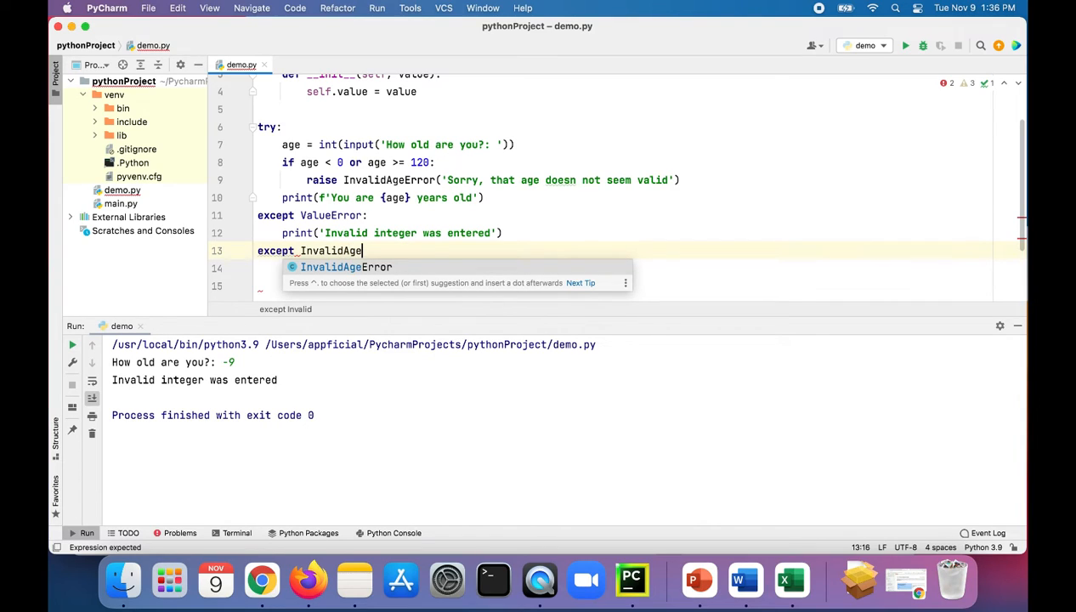
{"action": "type", "text": "Error as"}
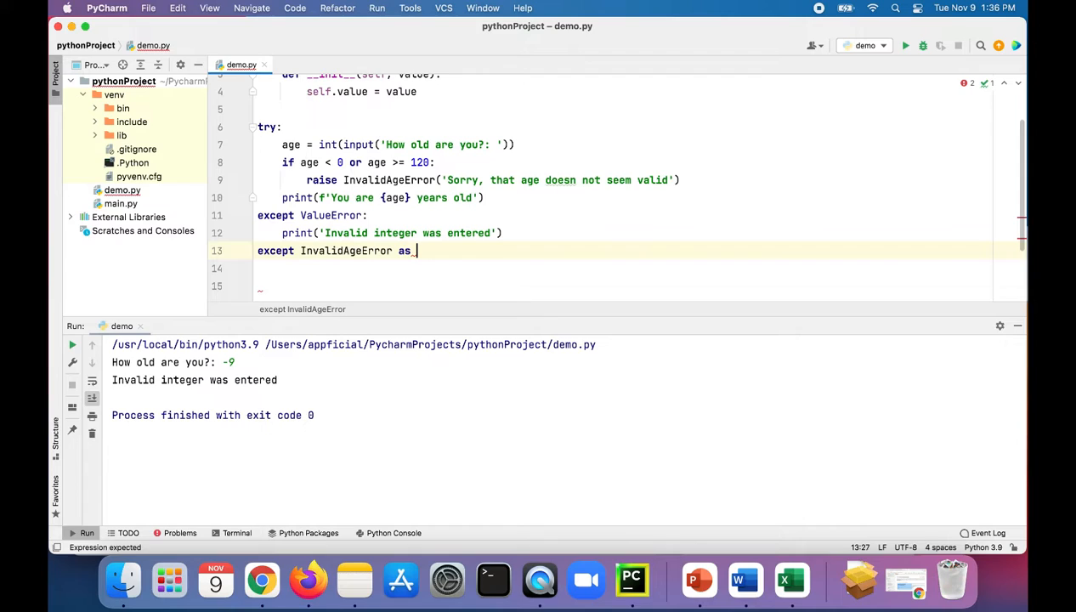
{"action": "type", "text": "iae"}
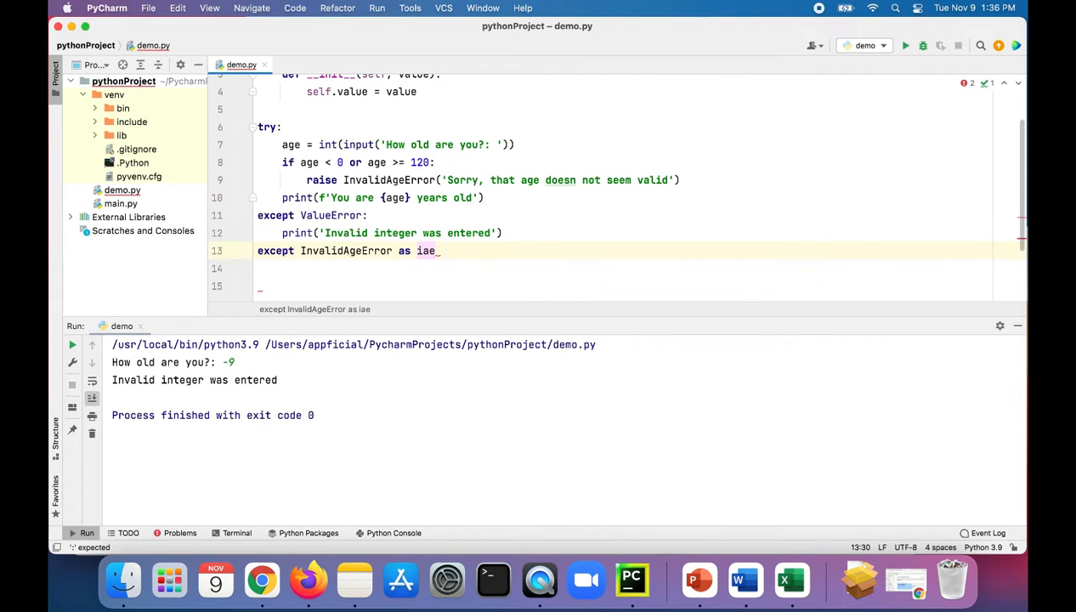
{"action": "type", "text": ":"}
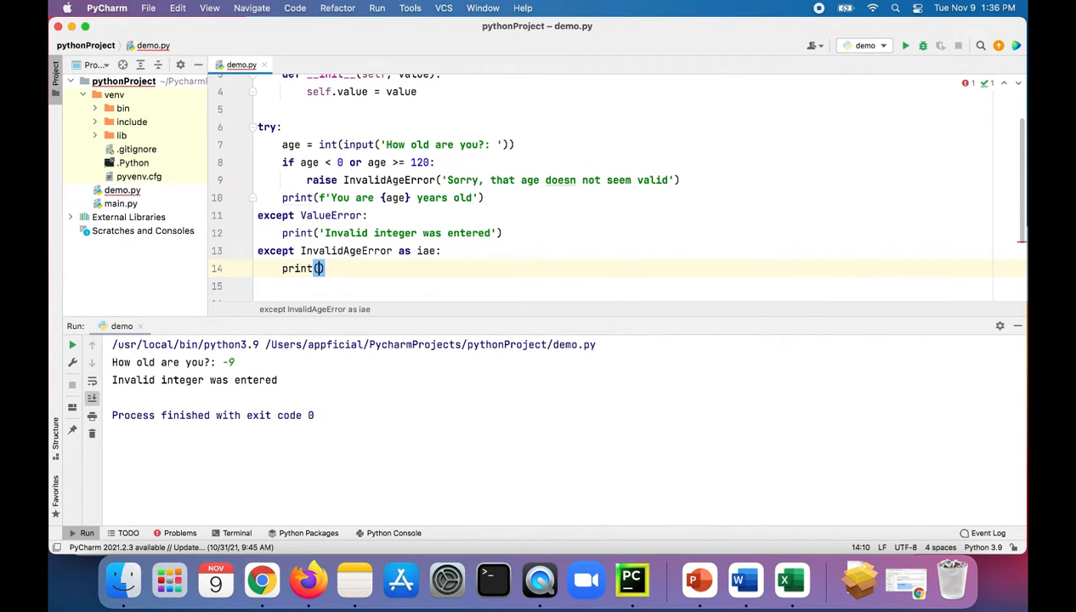
{"action": "type", "text": "iae"}
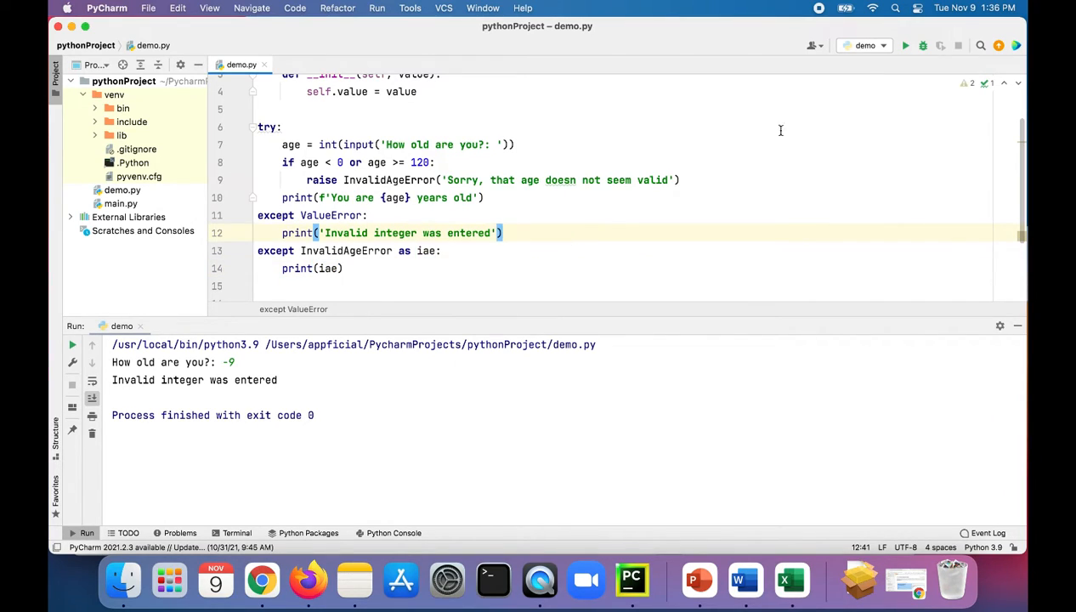
Step: Rerun with -9 to get the Sorry message, then escape the apostrophe as doesn\'t
{"action": "left_click", "coordinate": [905, 45]}
{"action": "type", "text": "-9"}
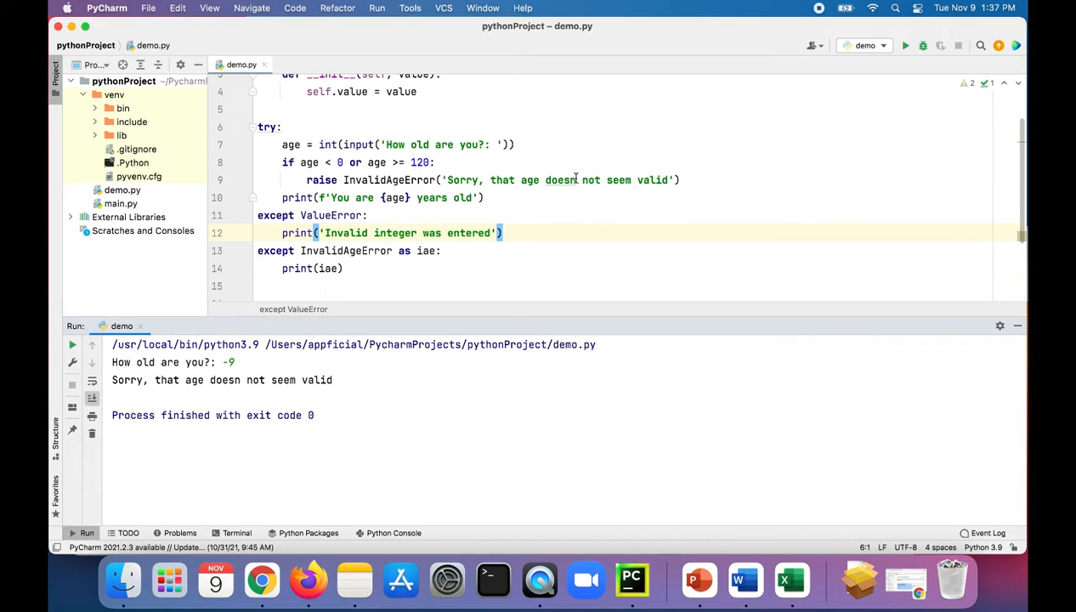
{"action": "left_click", "coordinate": [576, 180]}
{"action": "type", "text": "'t"}
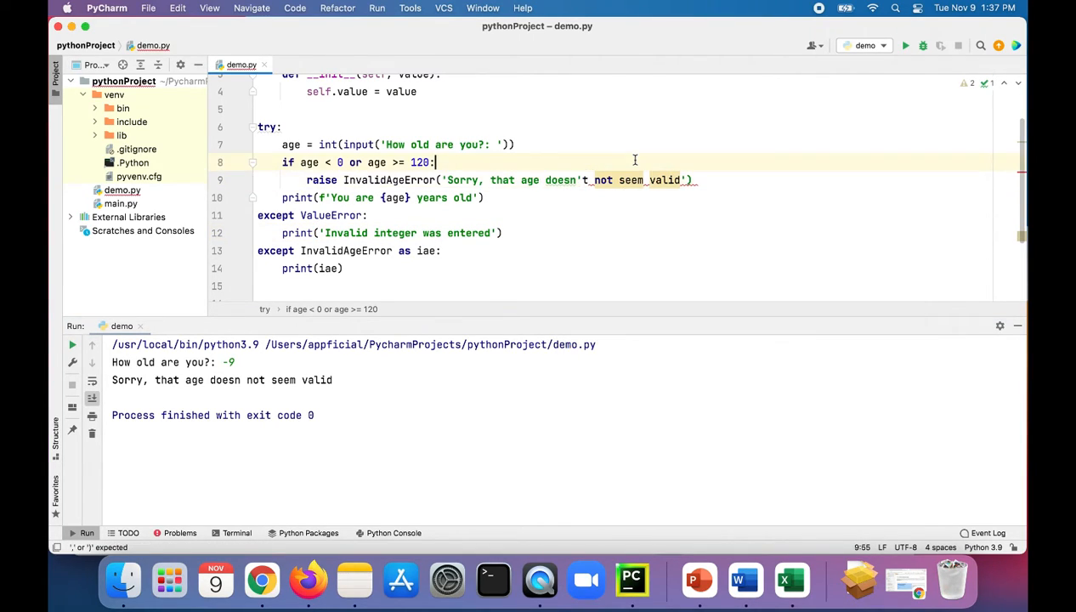
{"action": "left_click", "coordinate": [683, 180]}
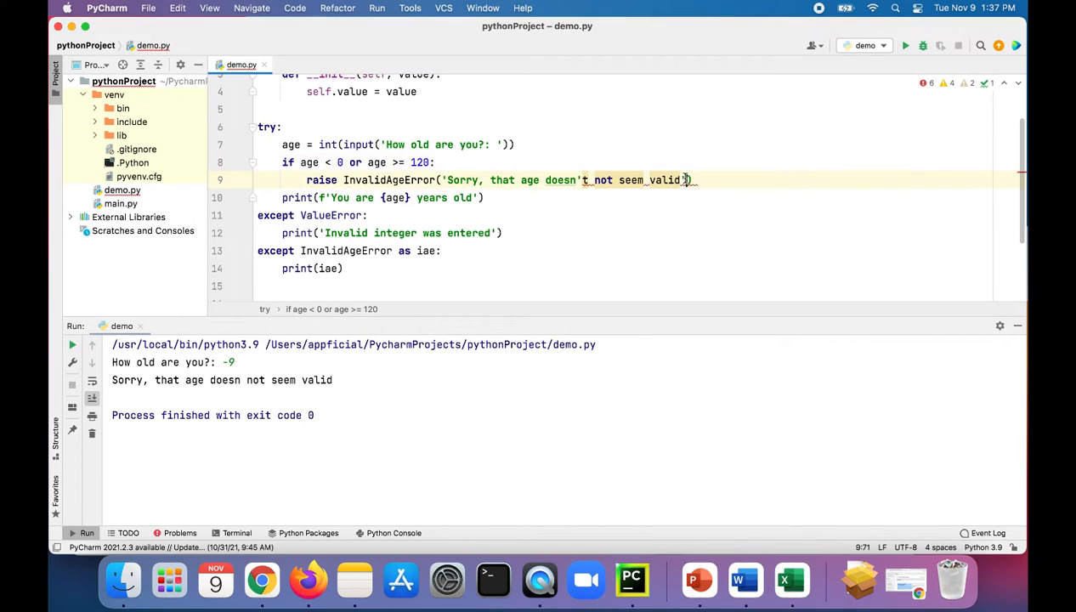
{"action": "left_click", "coordinate": [445, 179]}
{"action": "type", "text": "\\"}
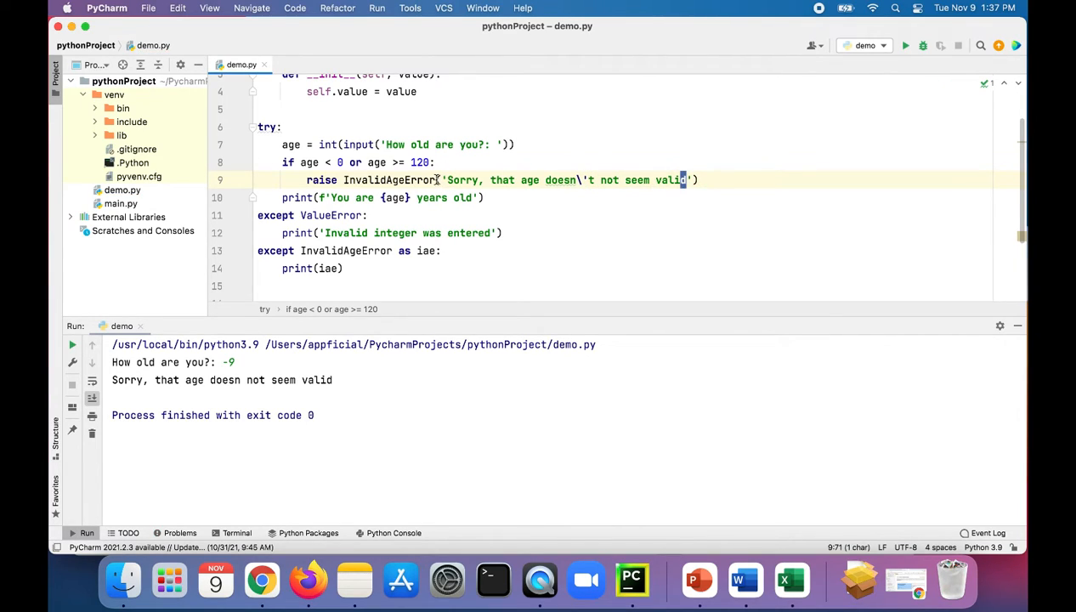
Step: Run demo.py with age 134, printing 'Sorry, that age doesn't not seem valid'
{"action": "left_click", "coordinate": [905, 45]}
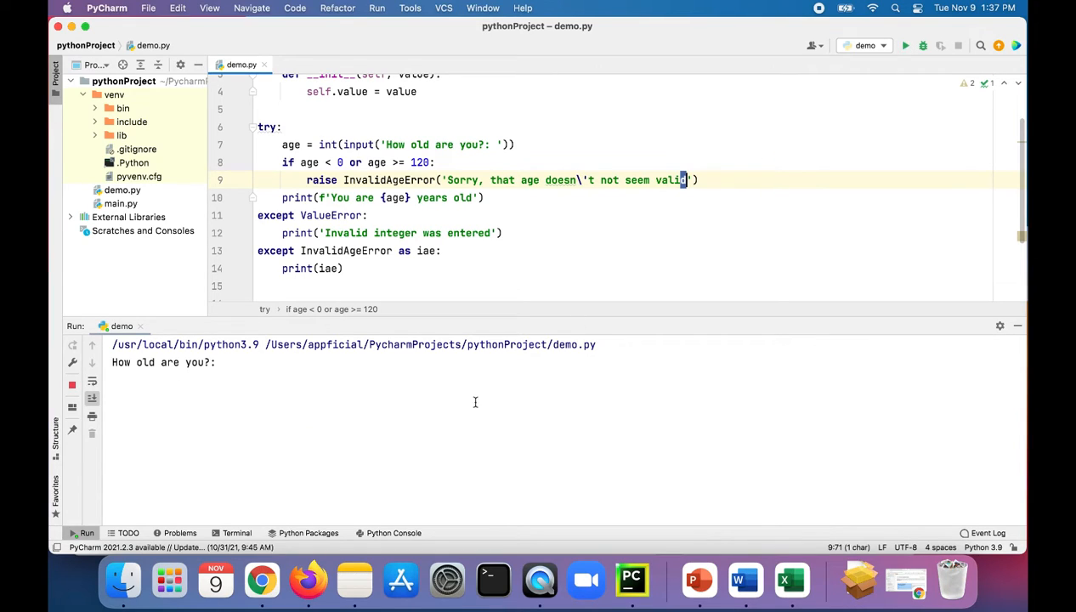
{"action": "type", "text": "134"}
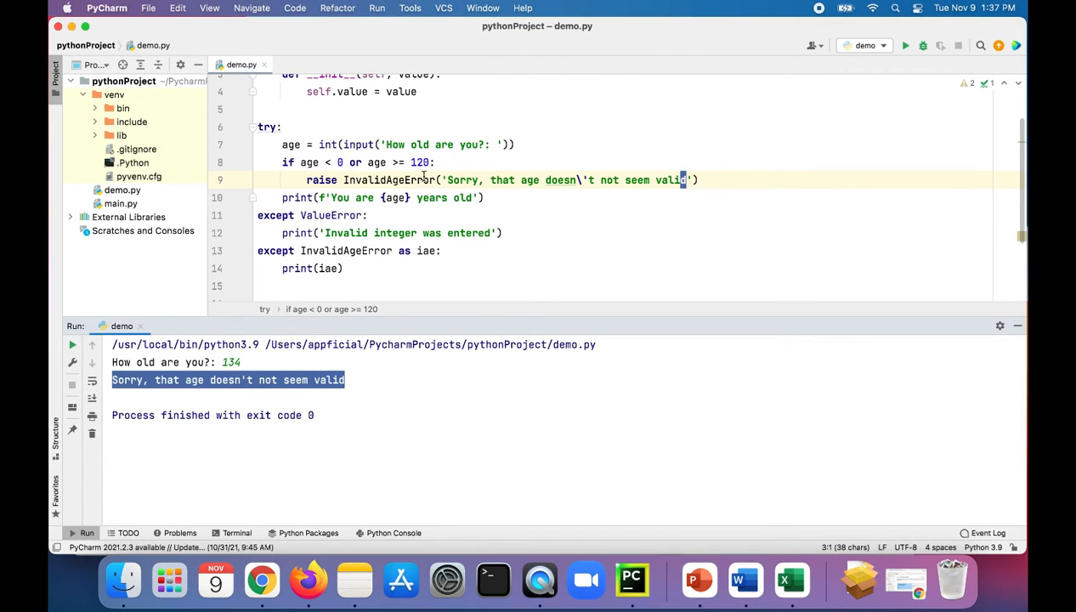
{"action": "mouse_move", "coordinate": [322, 180]}
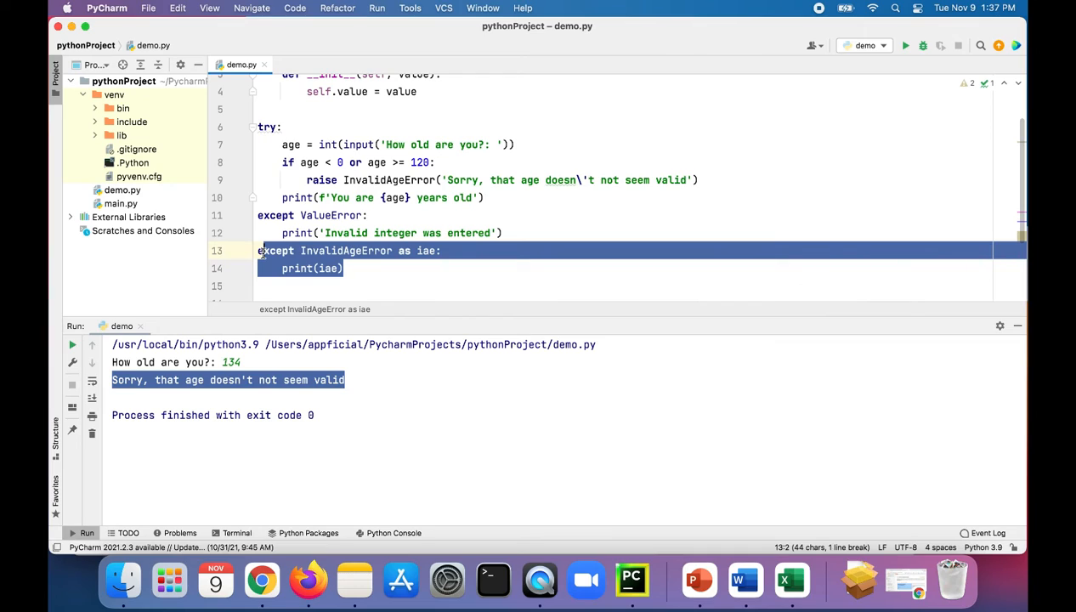
{"action": "double_click", "coordinate": [328, 269]}
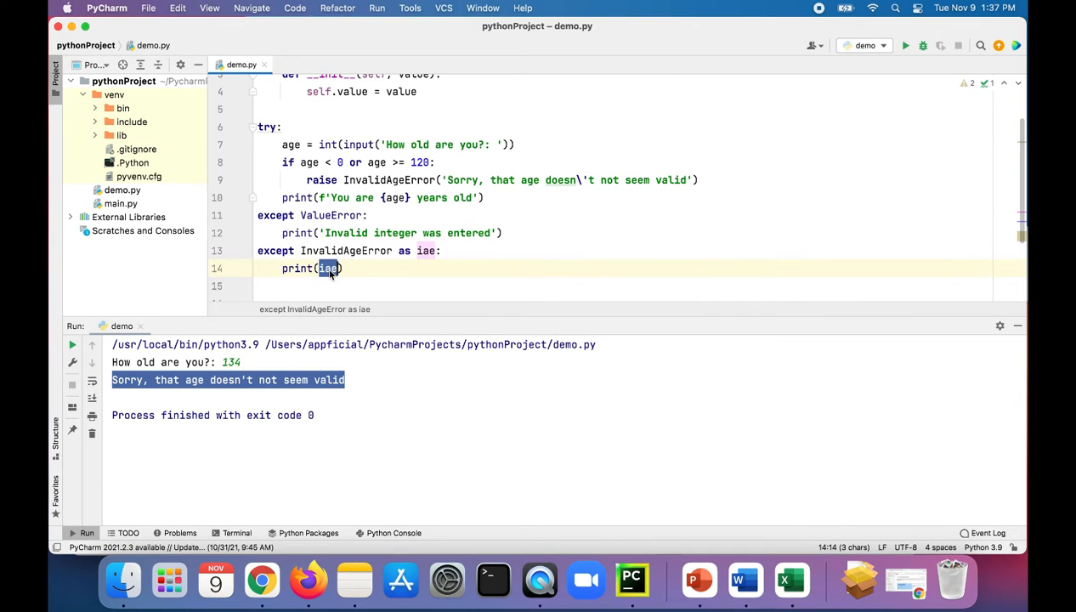
{"action": "left_click", "coordinate": [423, 268]}
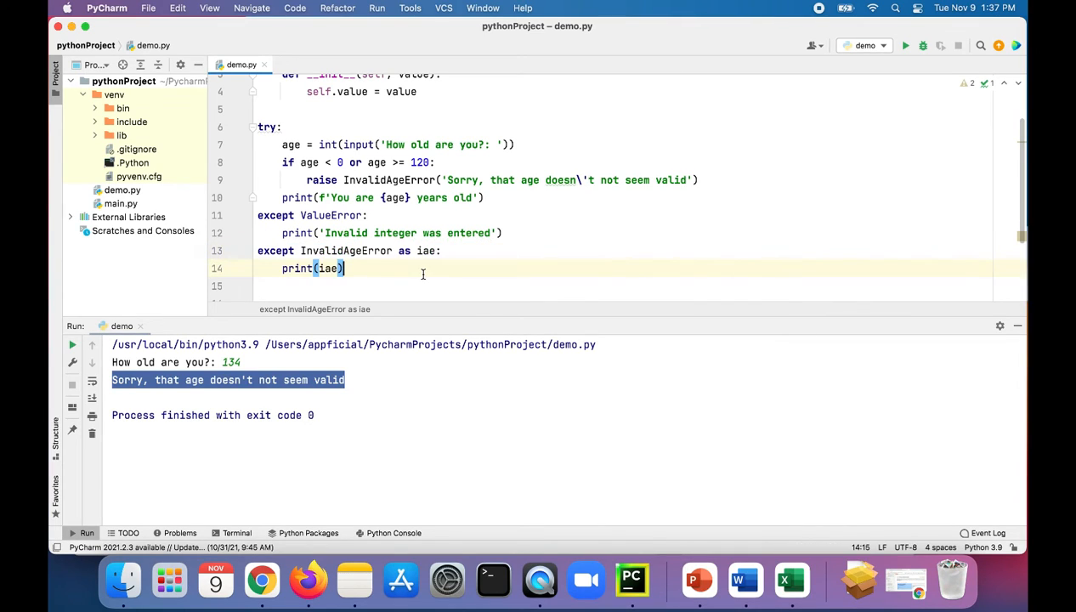
{"action": "scroll", "scroll_direction": "up", "scroll_amount": 3}
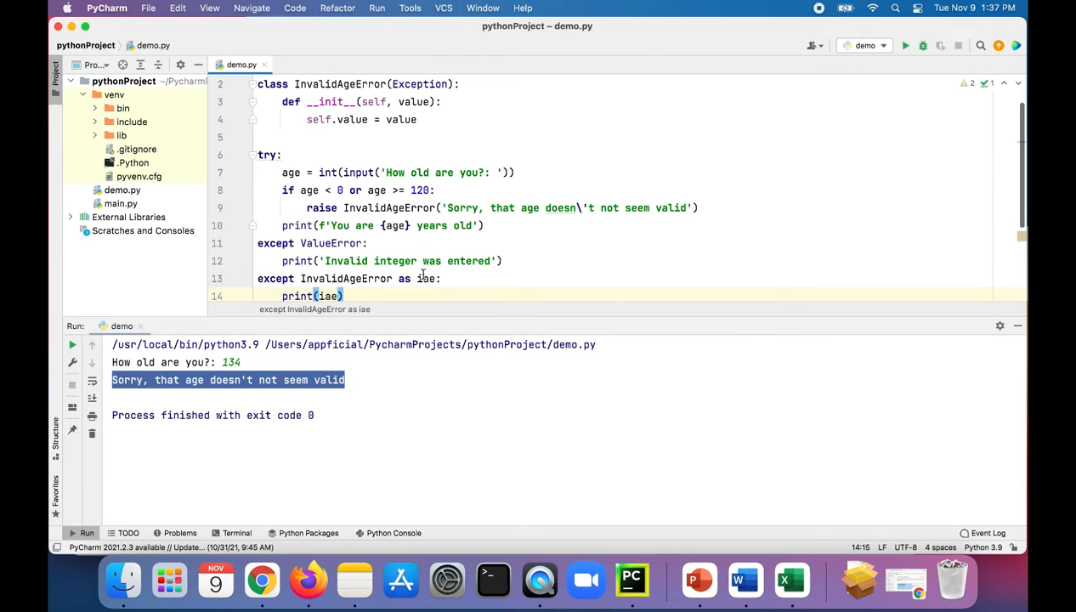
{"action": "scroll", "scroll_direction": "up", "scroll_amount": 3}
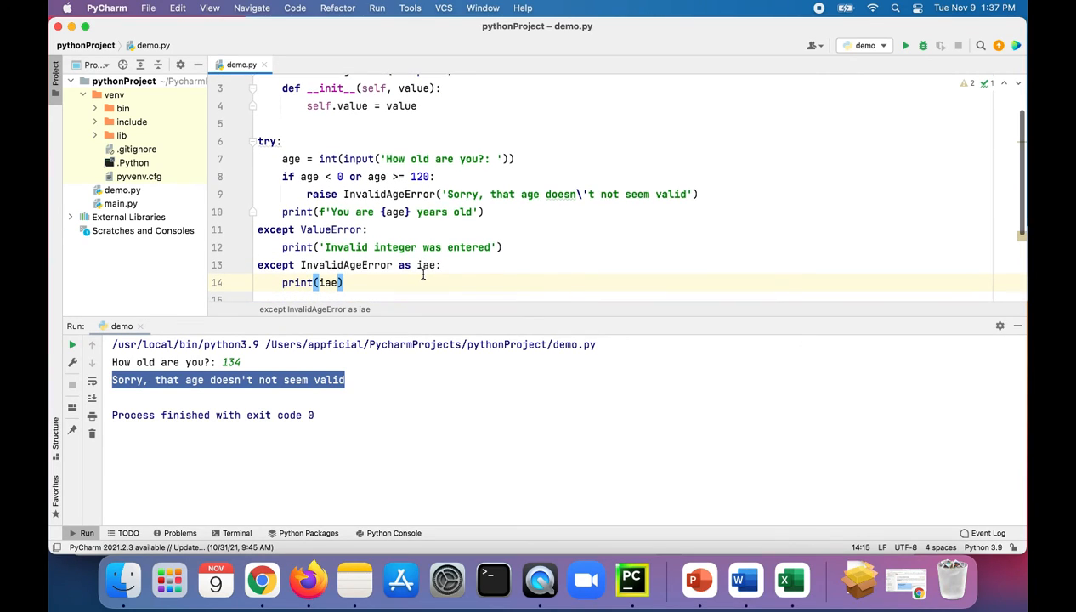